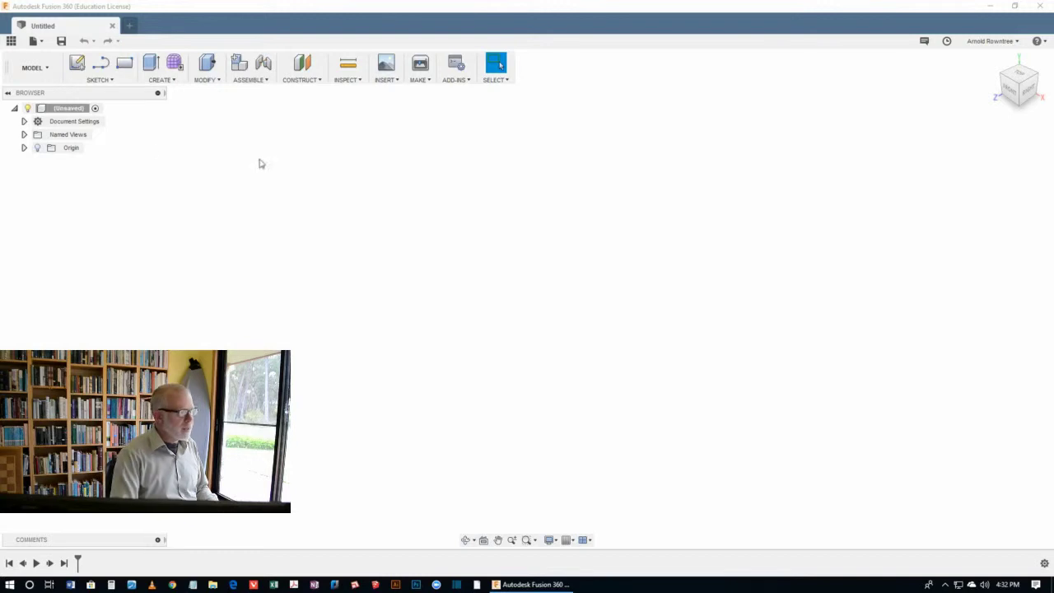
Step: Begin a new sketch on the front XZ plane via Create Sketch
click(36, 148)
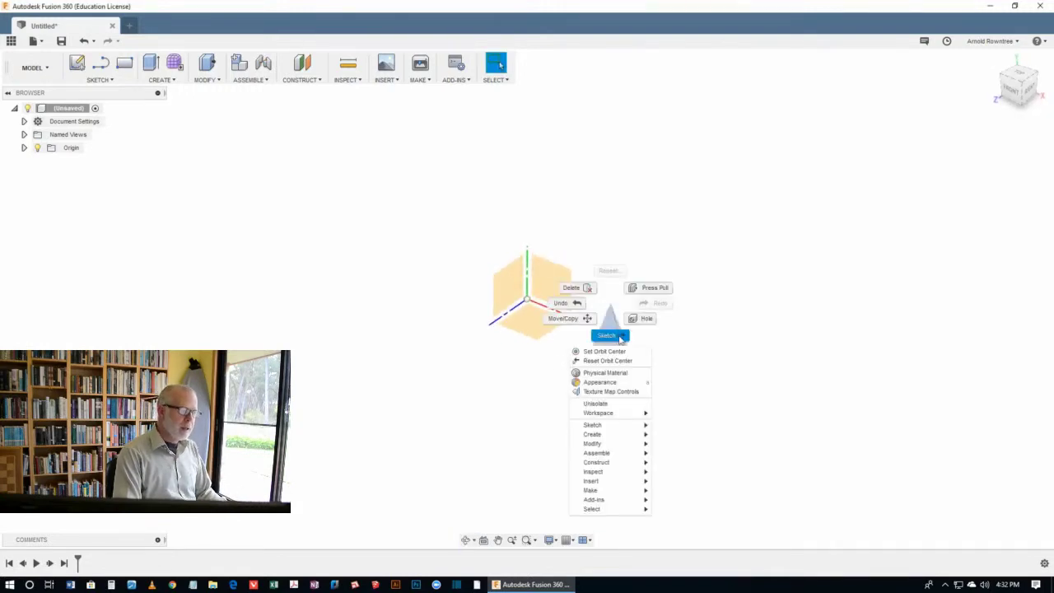
mouse_move(593, 425)
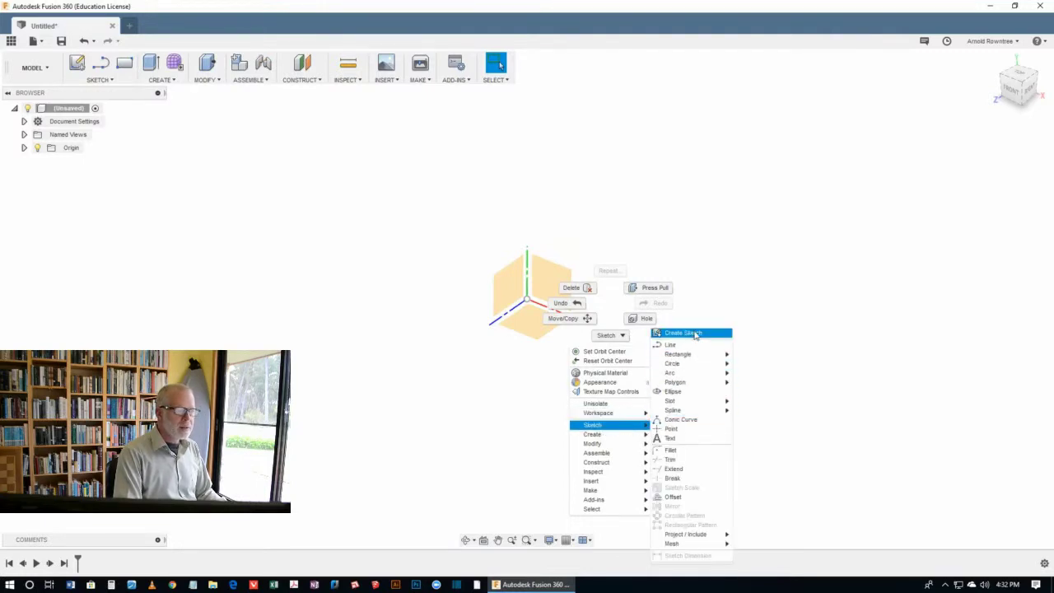
click(685, 333)
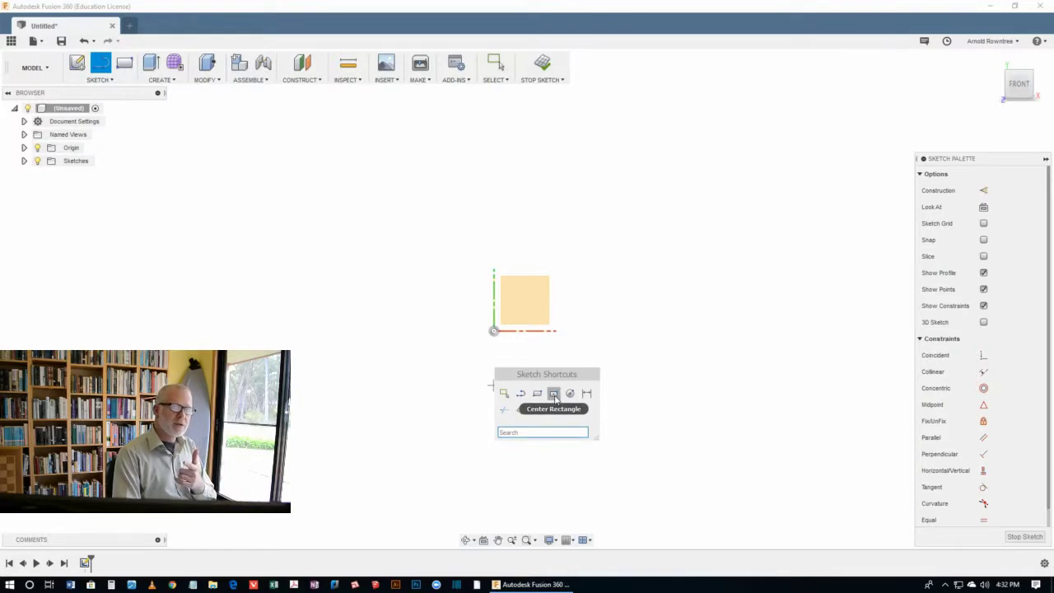
Step: Draw a Center Rectangle from the origin for the 80 x 50 mm outline
click(553, 392)
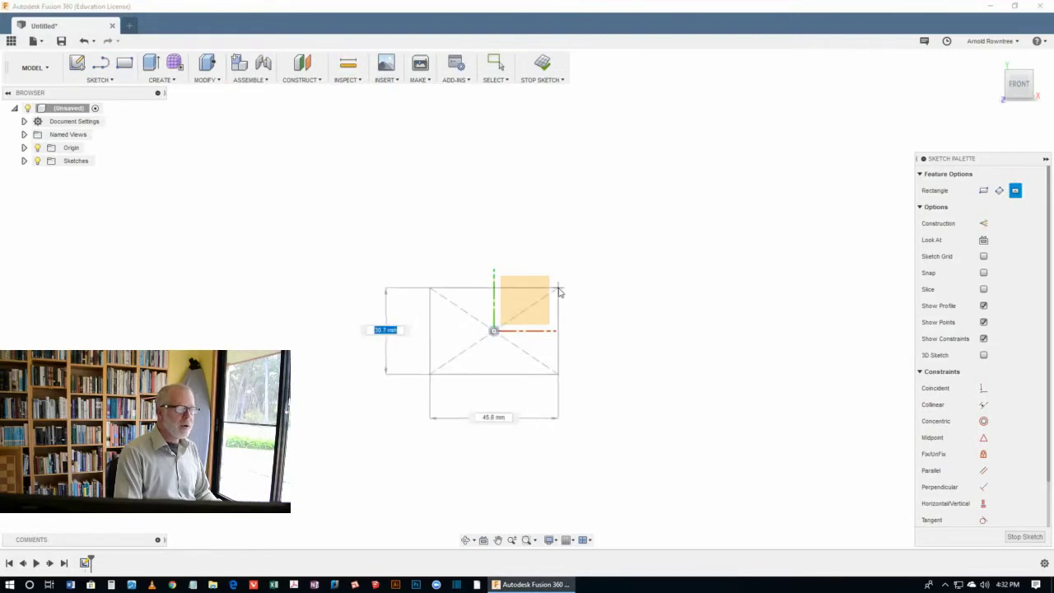
drag(558, 290, 624, 255)
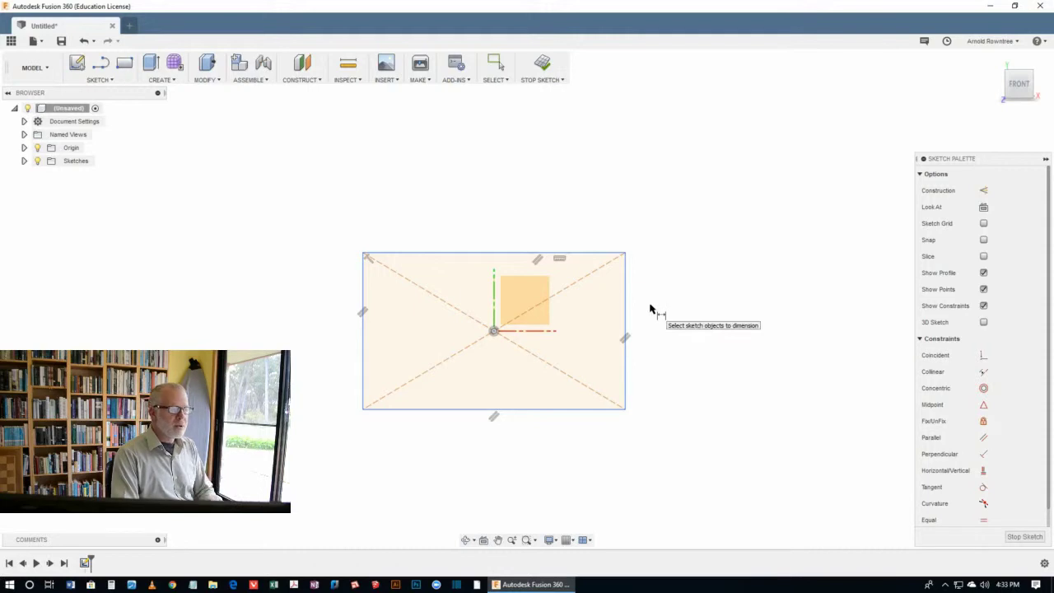
mouse_move(634, 319)
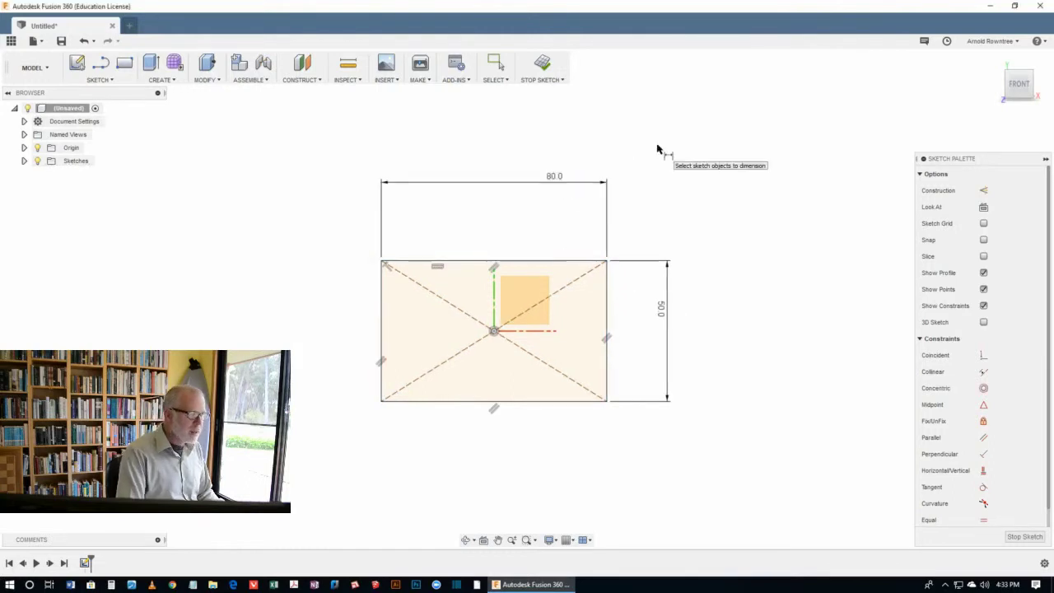
mouse_move(667, 244)
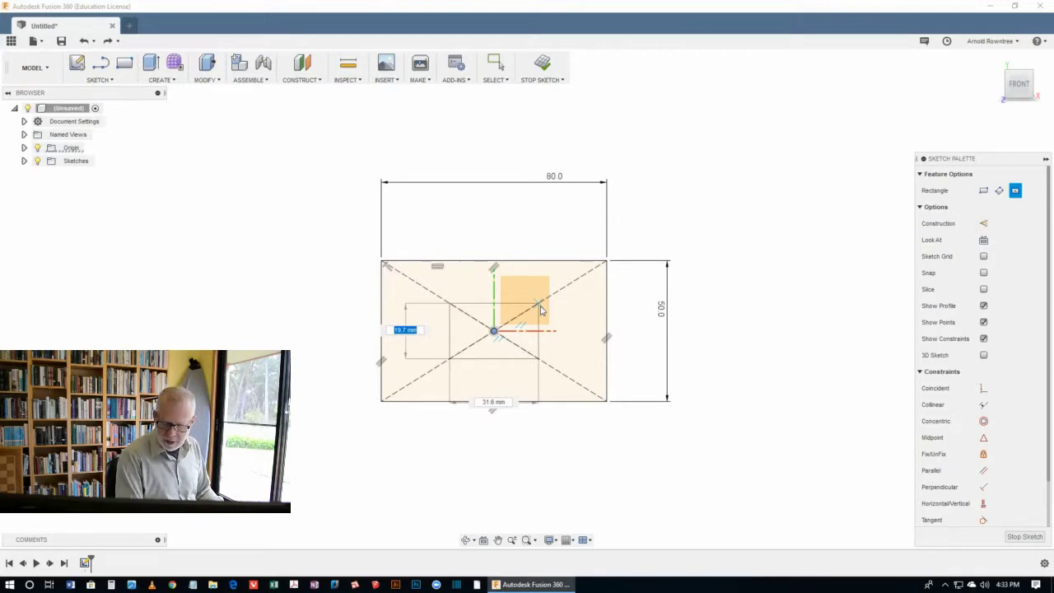
Step: Dimension the inner centred rectangle 18 mm tall
text(18.0)
click(492, 402)
text(30)
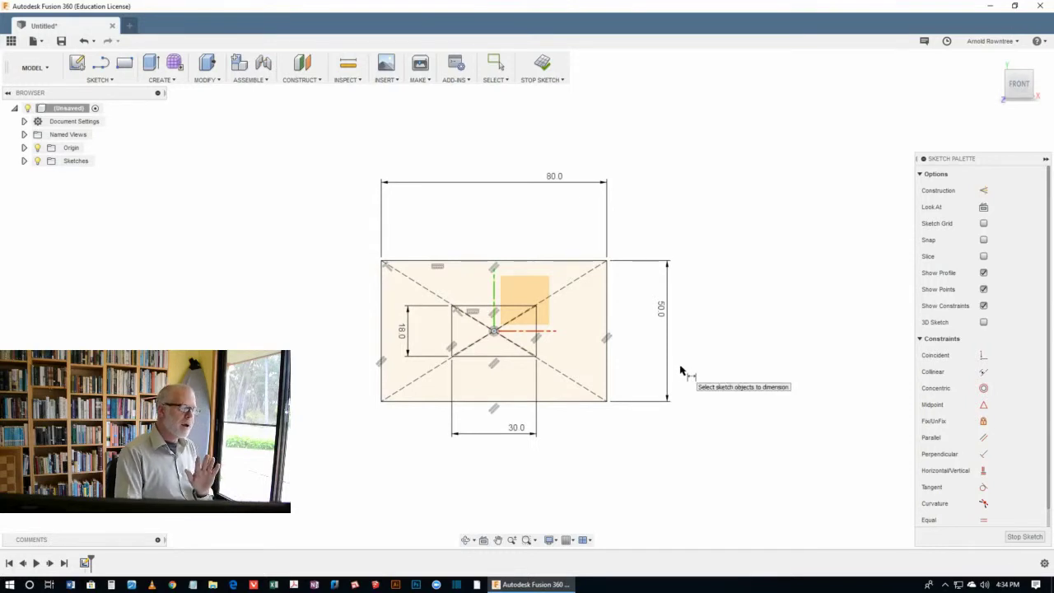
mouse_move(685, 382)
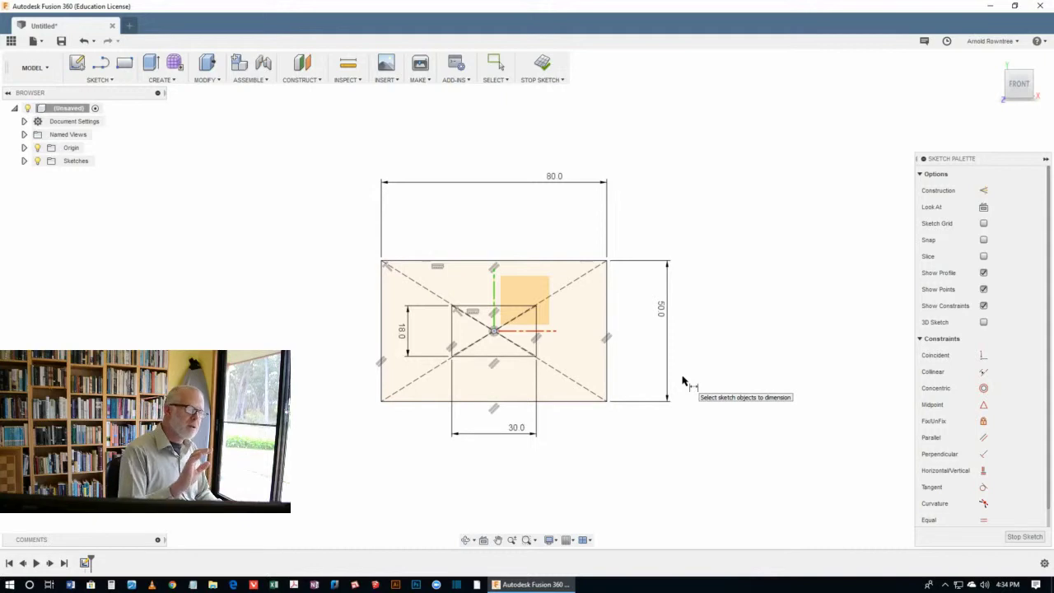
mouse_move(733, 338)
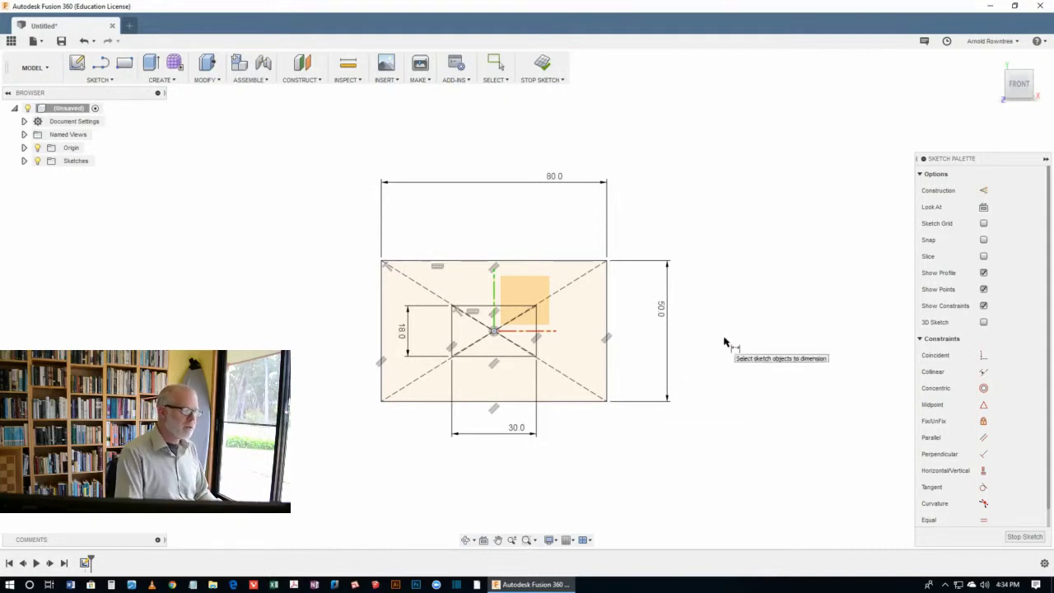
mouse_move(716, 344)
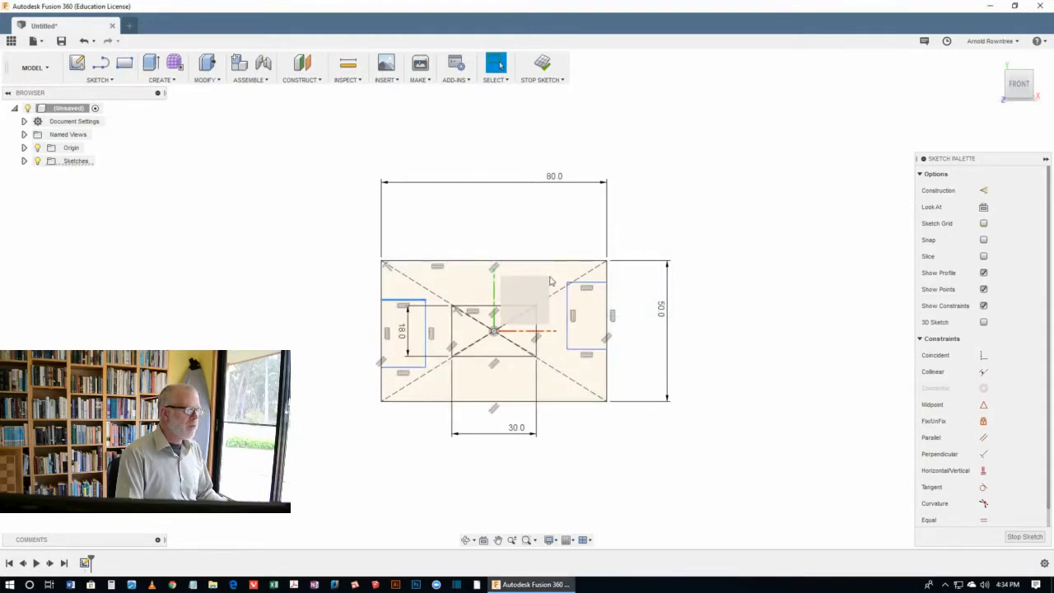
Step: Place the side rectangles and dimension the notch depth to 15 mm
click(524, 296)
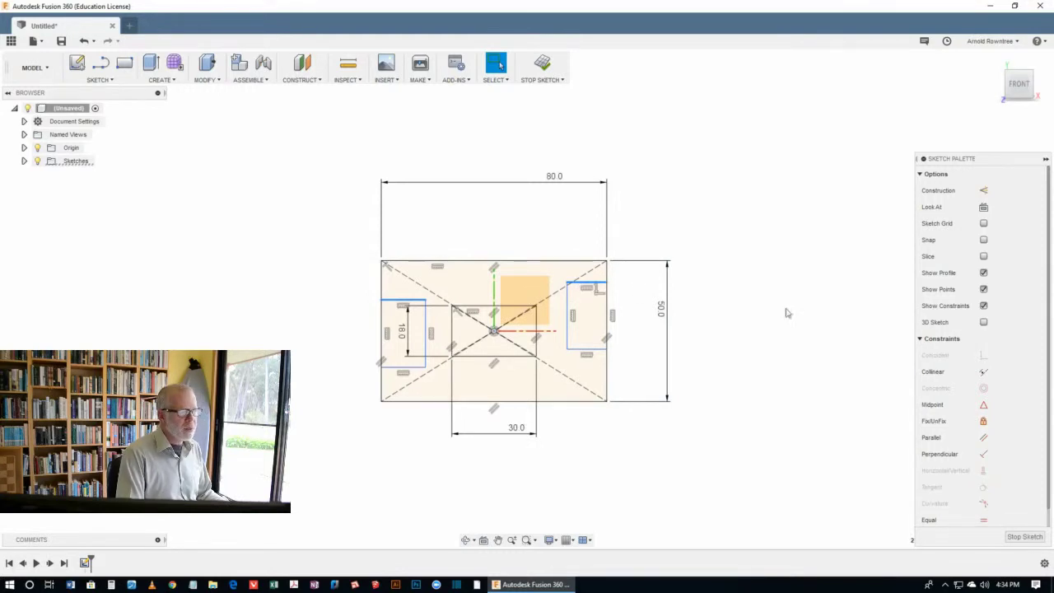
mouse_move(972, 481)
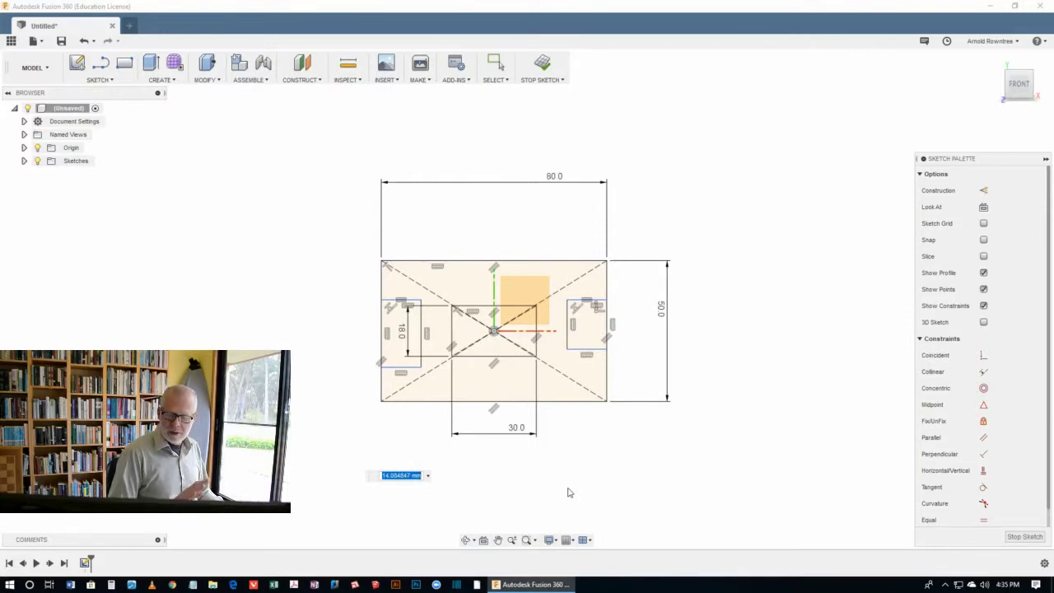
text(15)
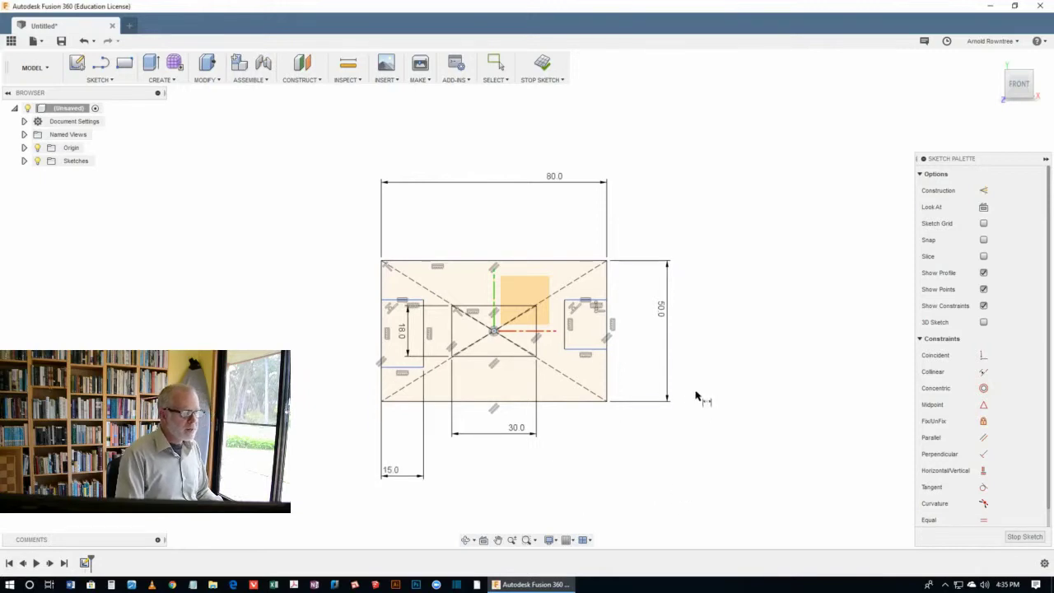
click(496, 63)
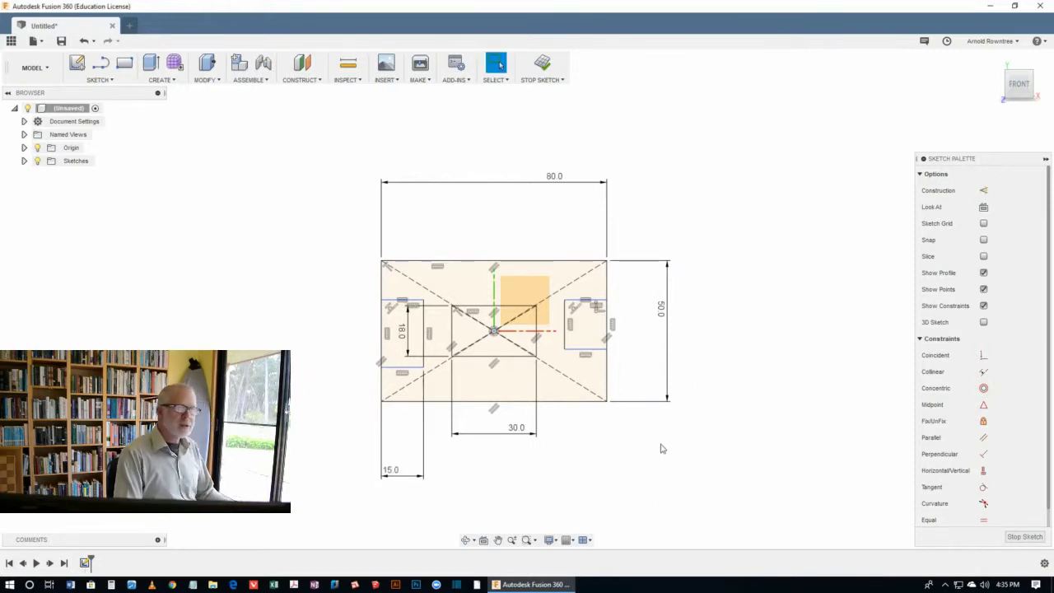
Step: Bring up the marking menu to trim the edge segments into side notches
right_click(659, 448)
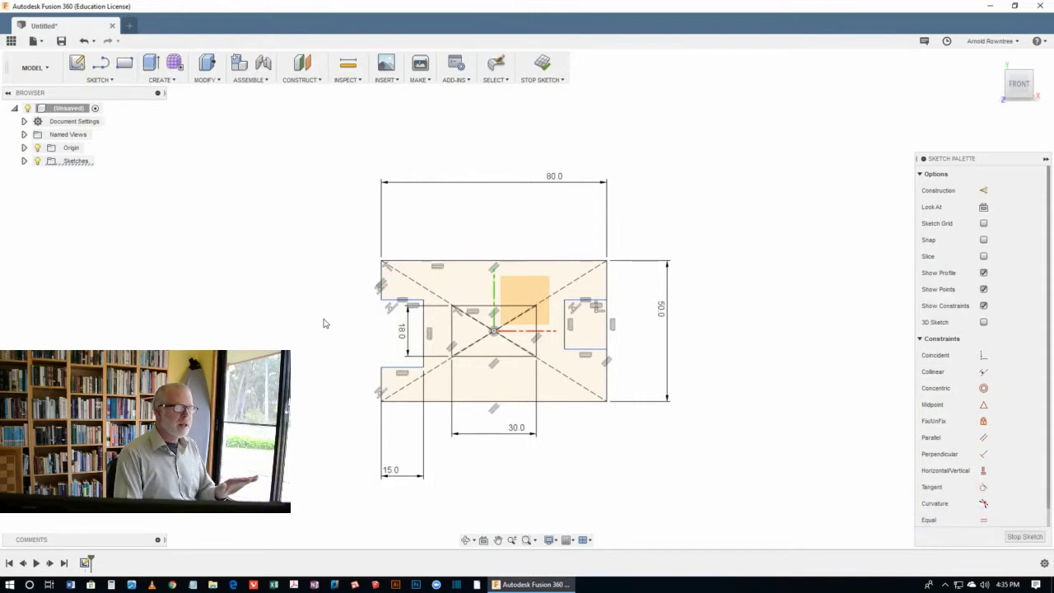
mouse_move(325, 316)
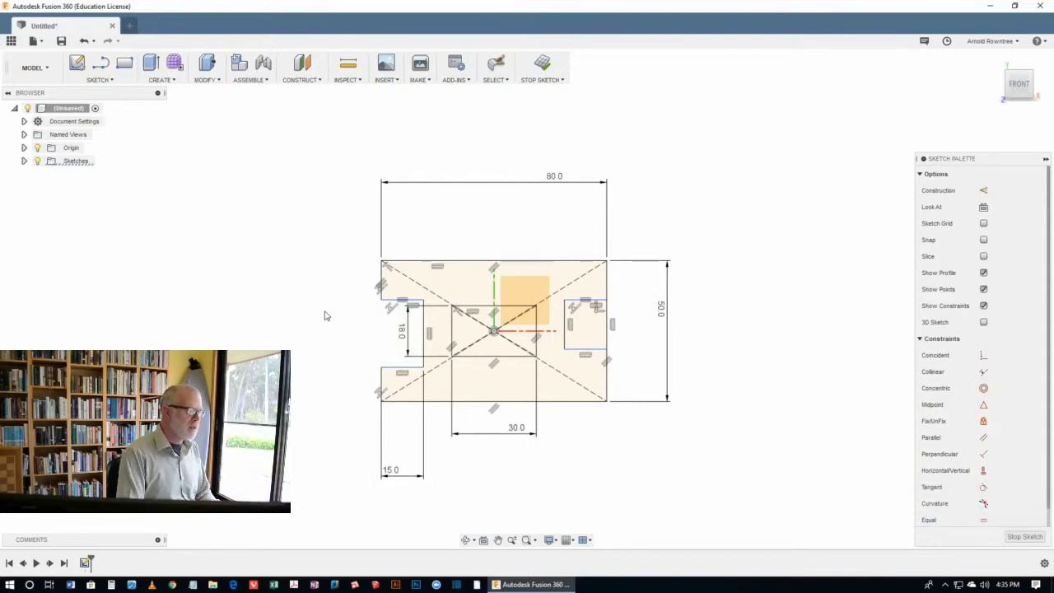
mouse_move(367, 328)
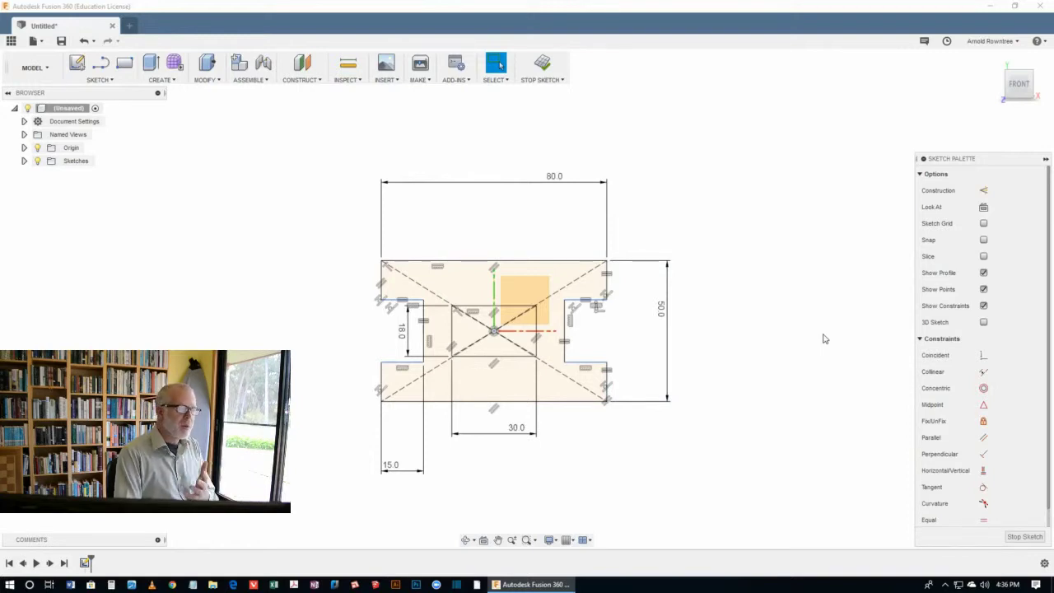
mouse_move(837, 321)
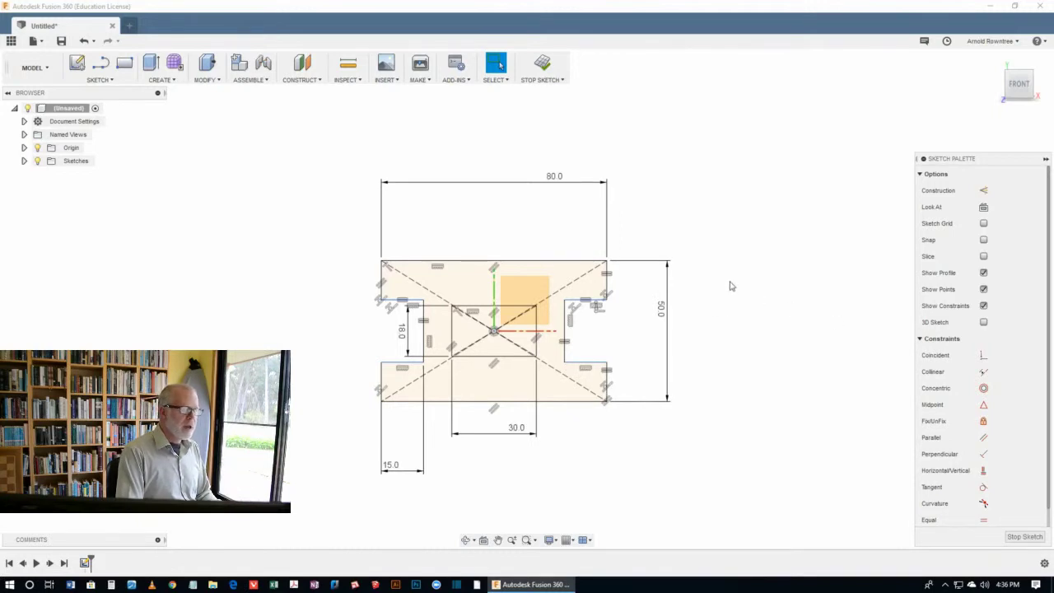
mouse_move(712, 286)
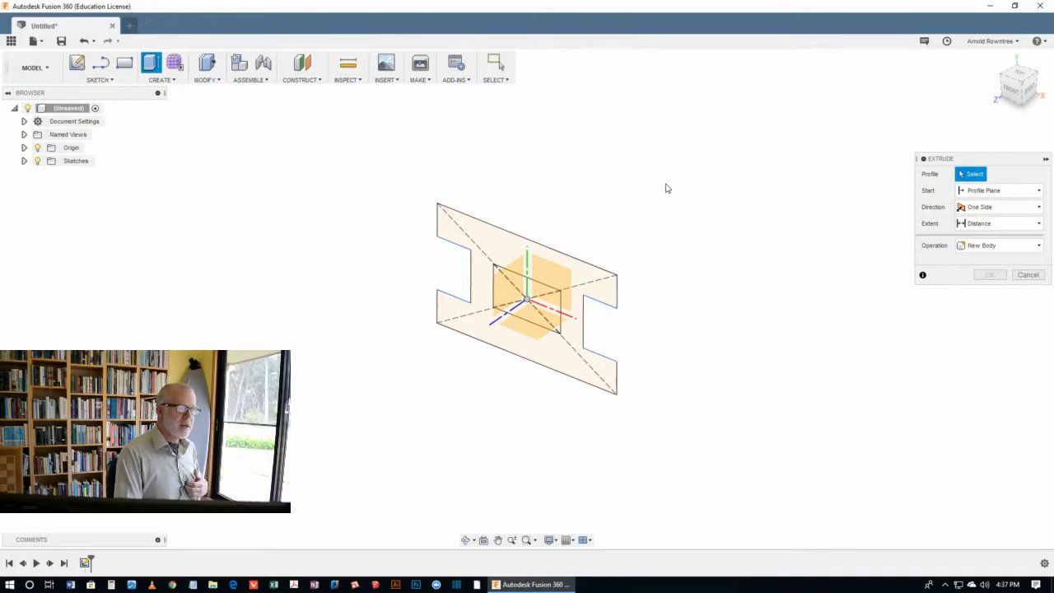
mouse_move(589, 176)
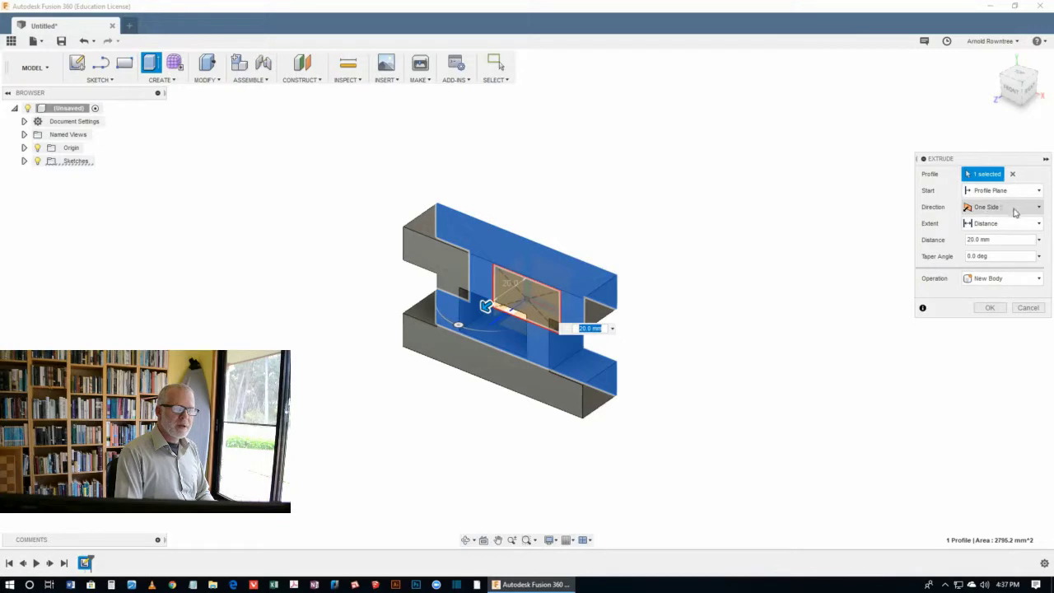
Step: Set the extrusion direction to Symmetric and create the solid block
click(1002, 208)
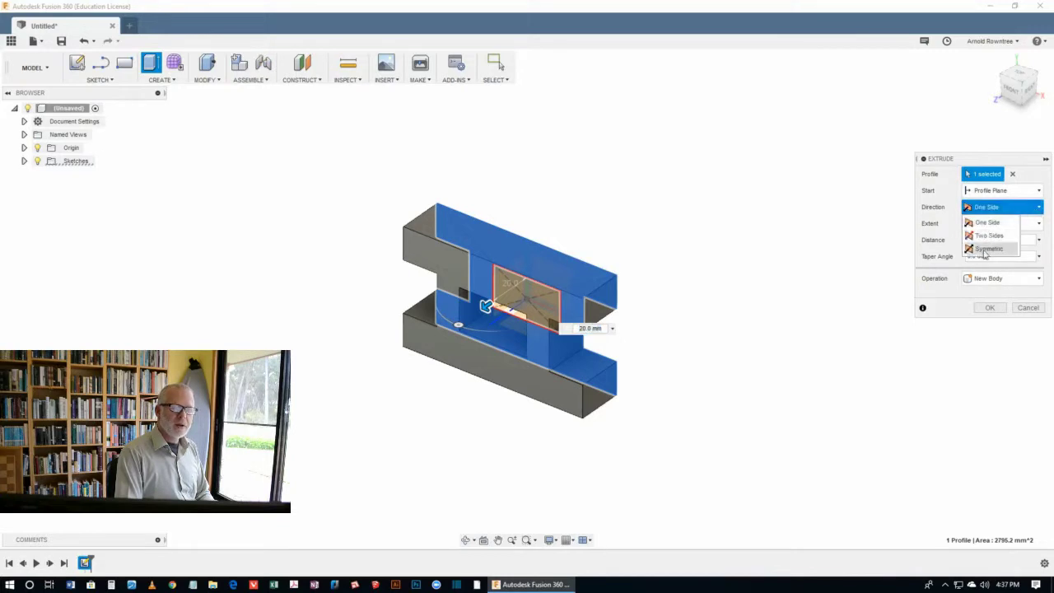
click(989, 249)
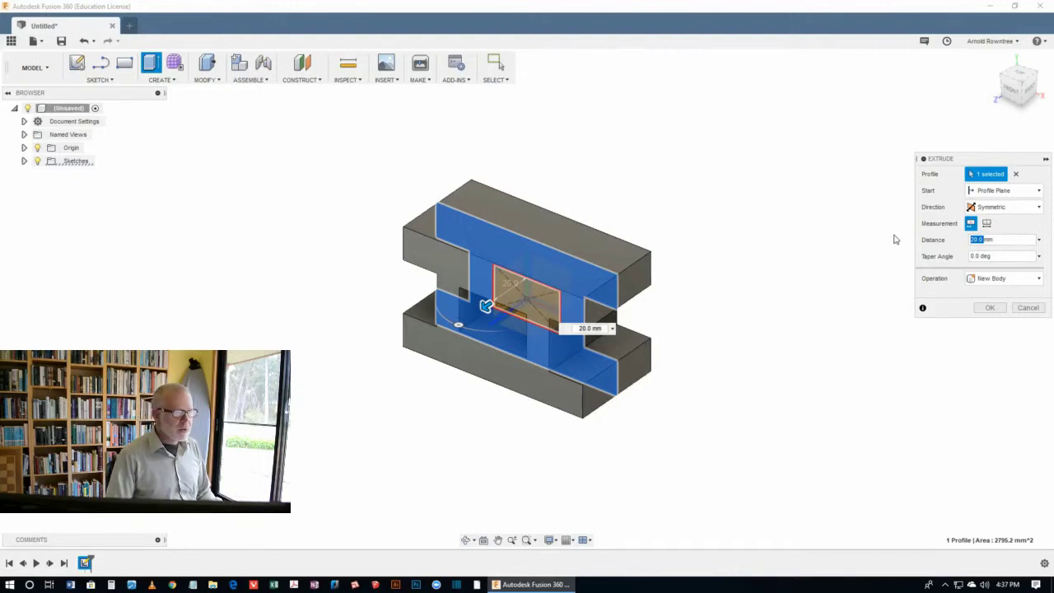
click(990, 308)
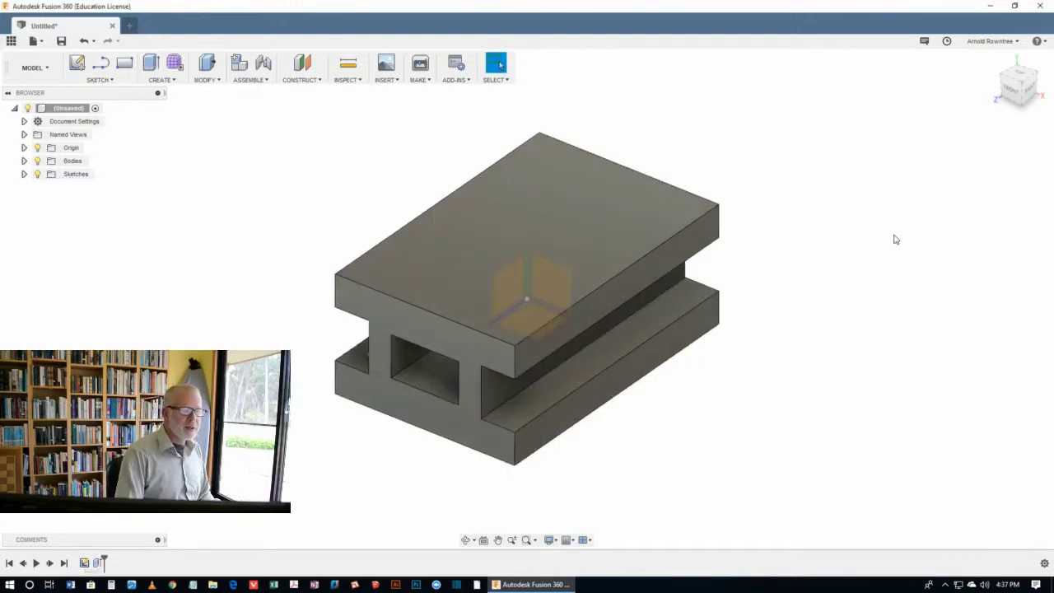
mouse_move(830, 216)
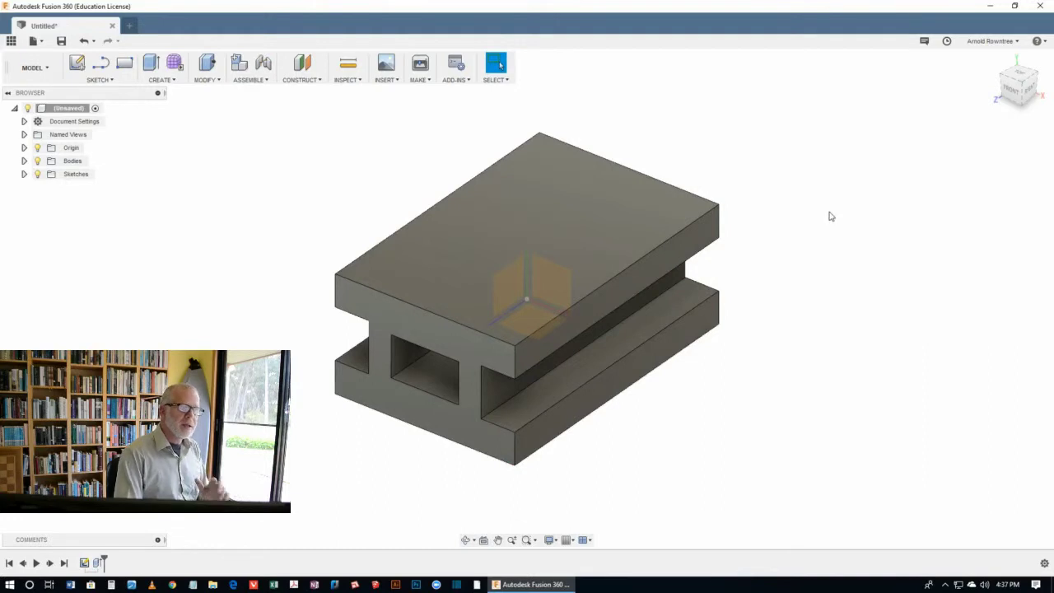
mouse_move(916, 239)
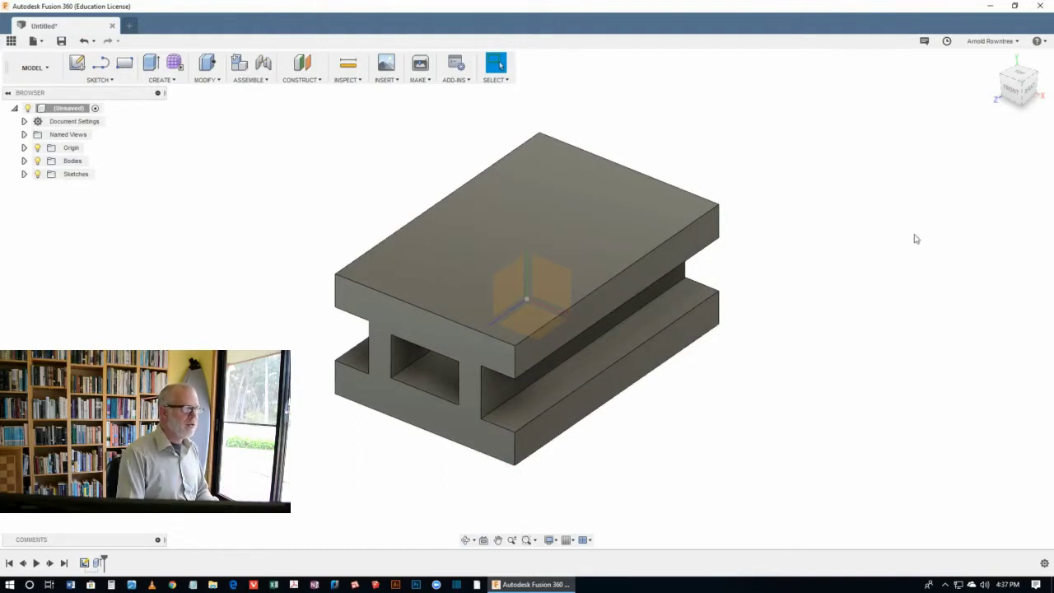
mouse_move(760, 276)
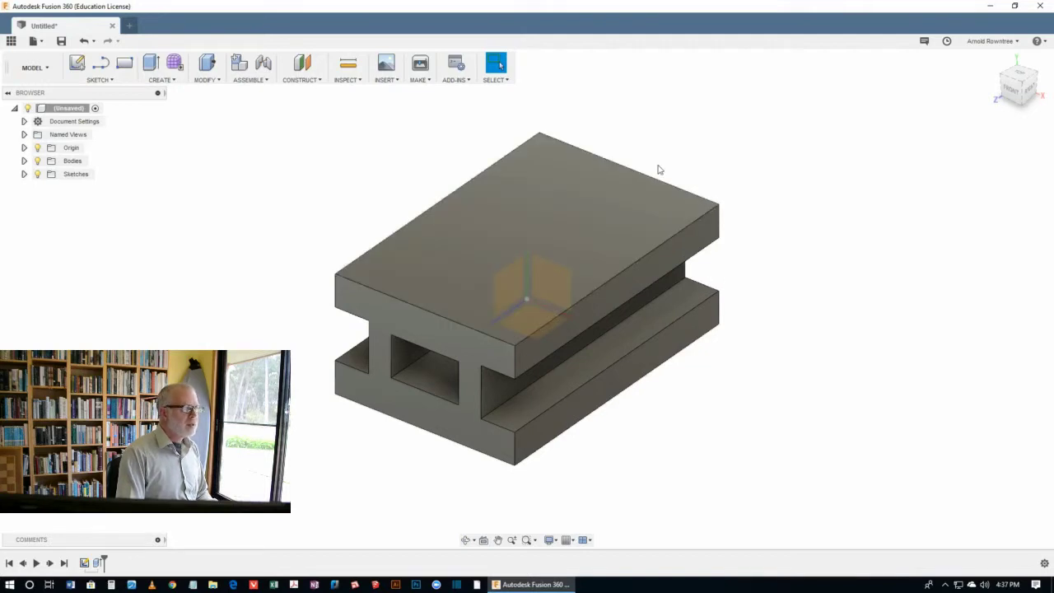
mouse_move(345, 105)
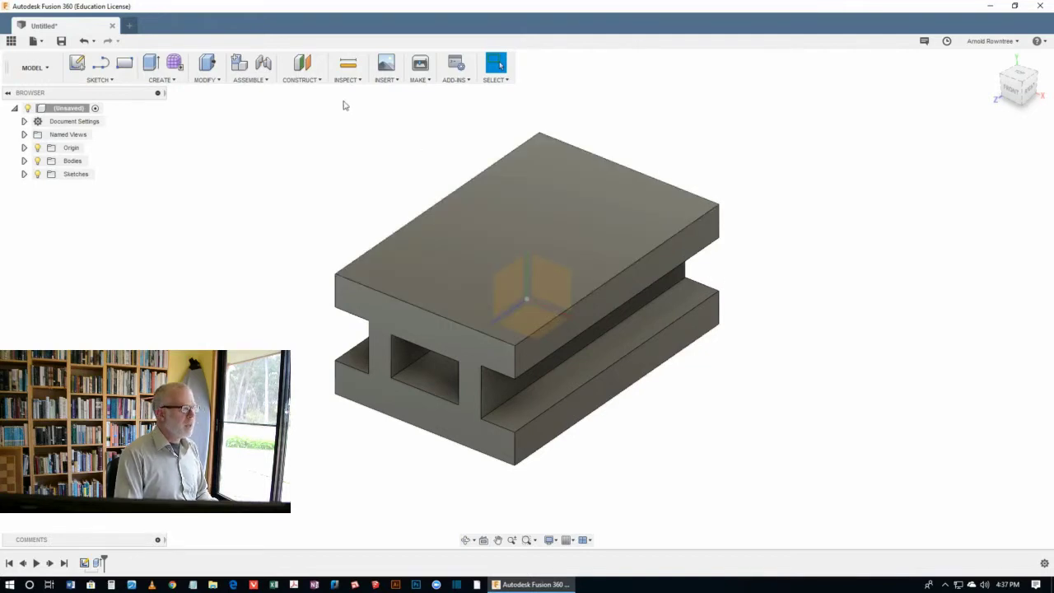
click(345, 68)
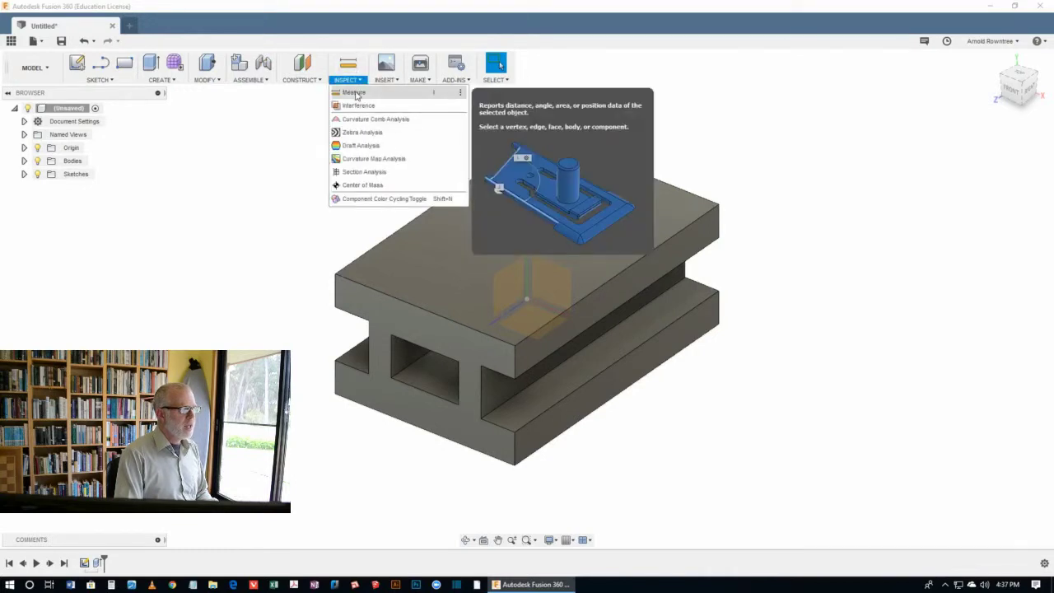
click(353, 93)
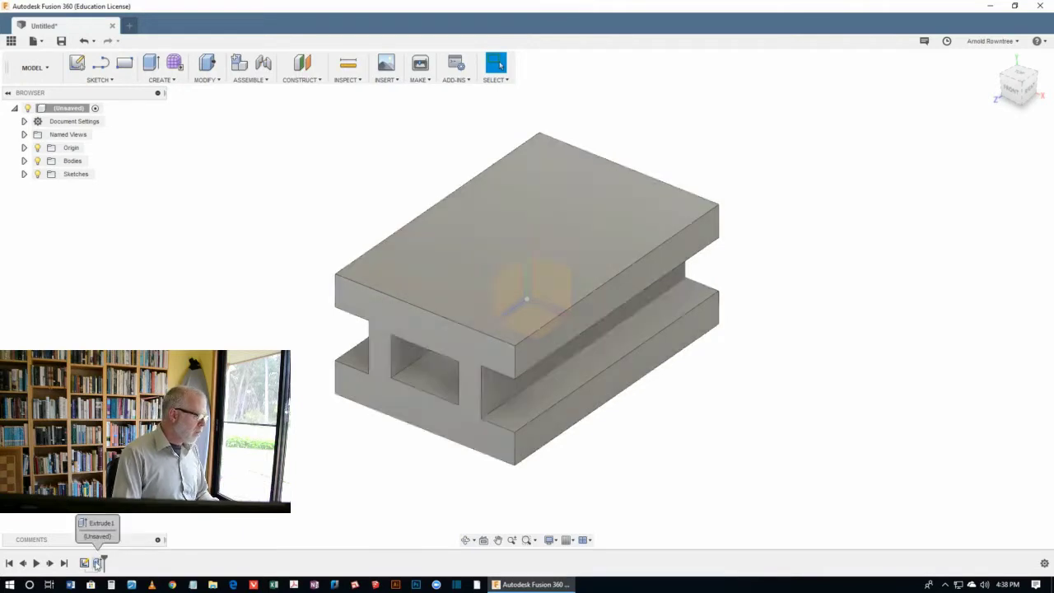
Step: Edit the Extrude feature to a symmetric distance of 30 mm
right_click(97, 563)
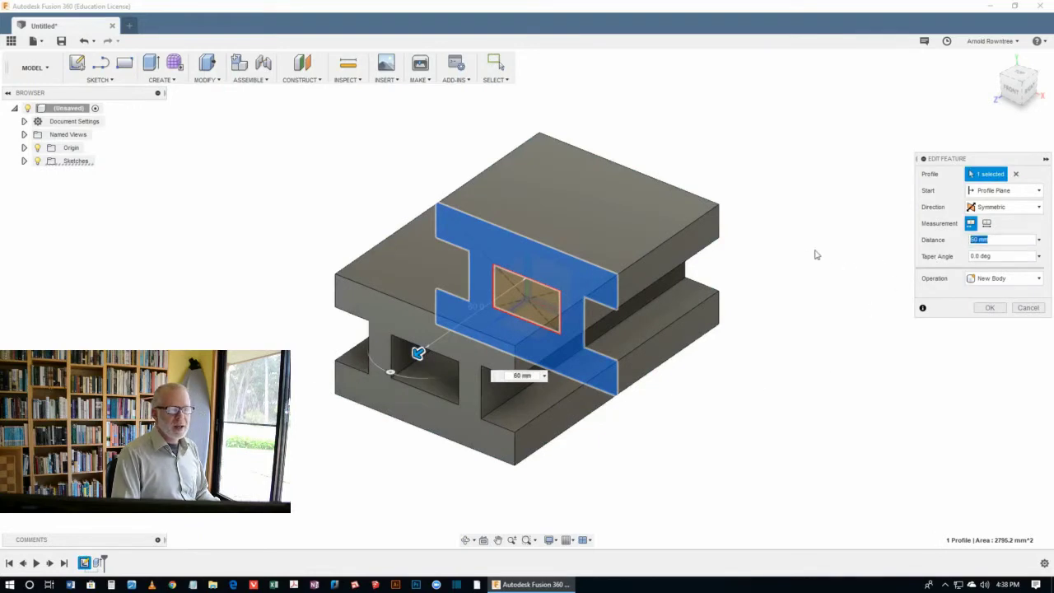
text(30)
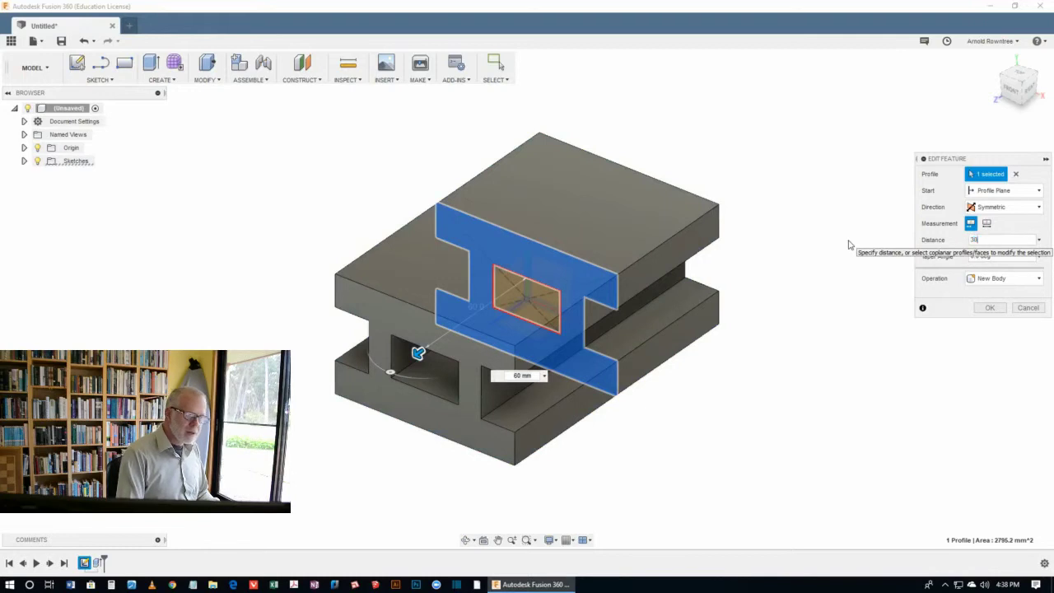
click(990, 308)
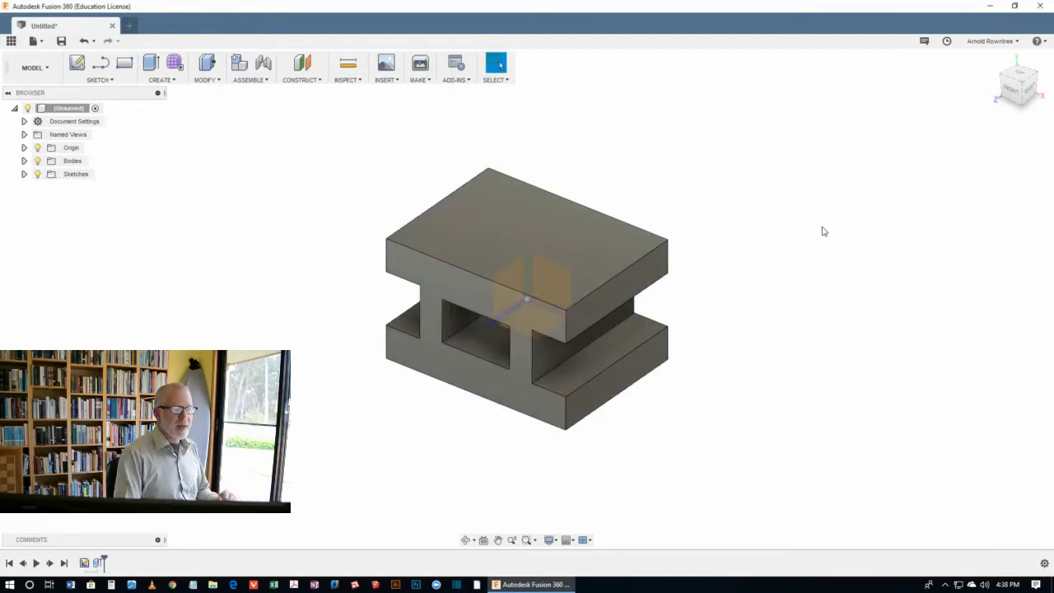
click(345, 67)
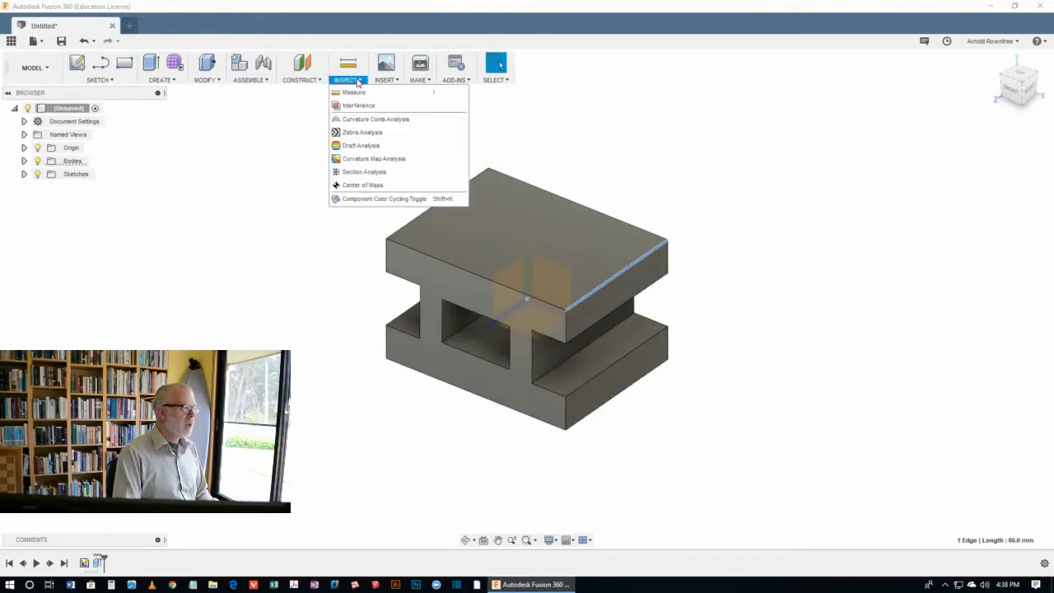
Step: Measure the block's depth edge, confirming 60.0 mm, and close Measure
click(353, 92)
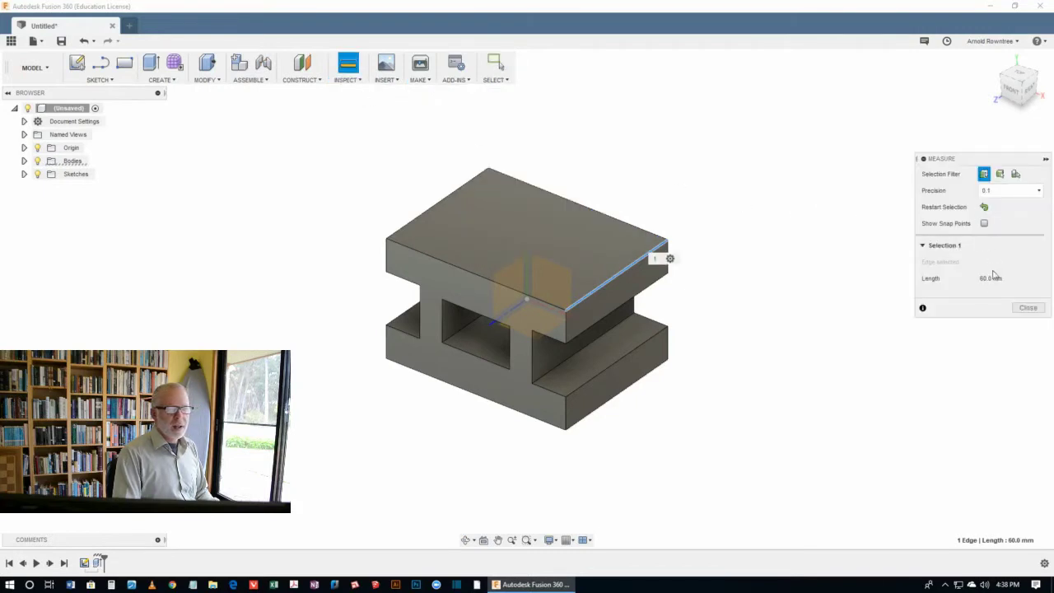
mouse_move(761, 341)
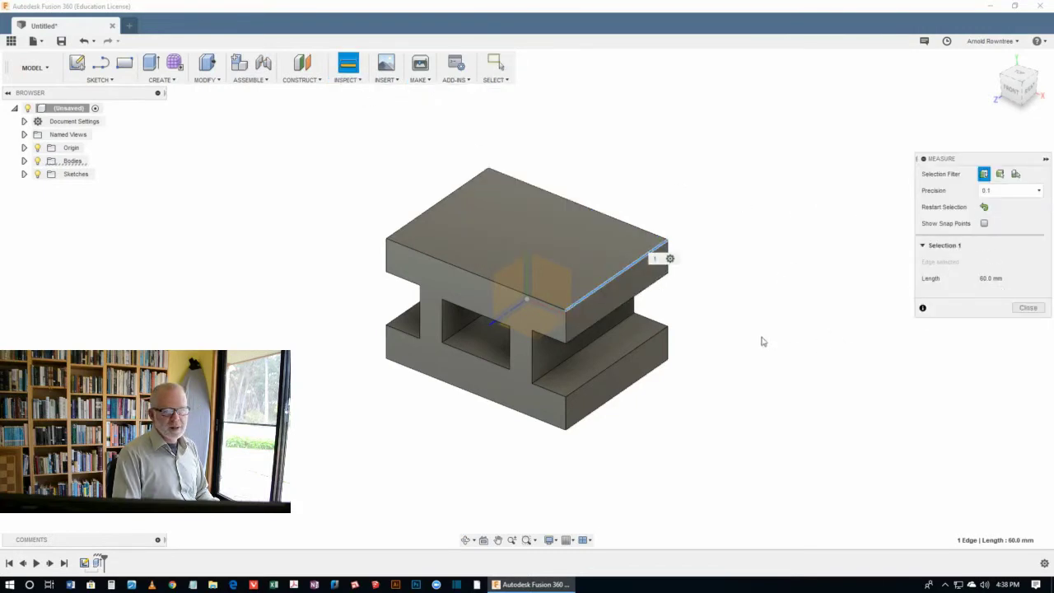
click(1028, 308)
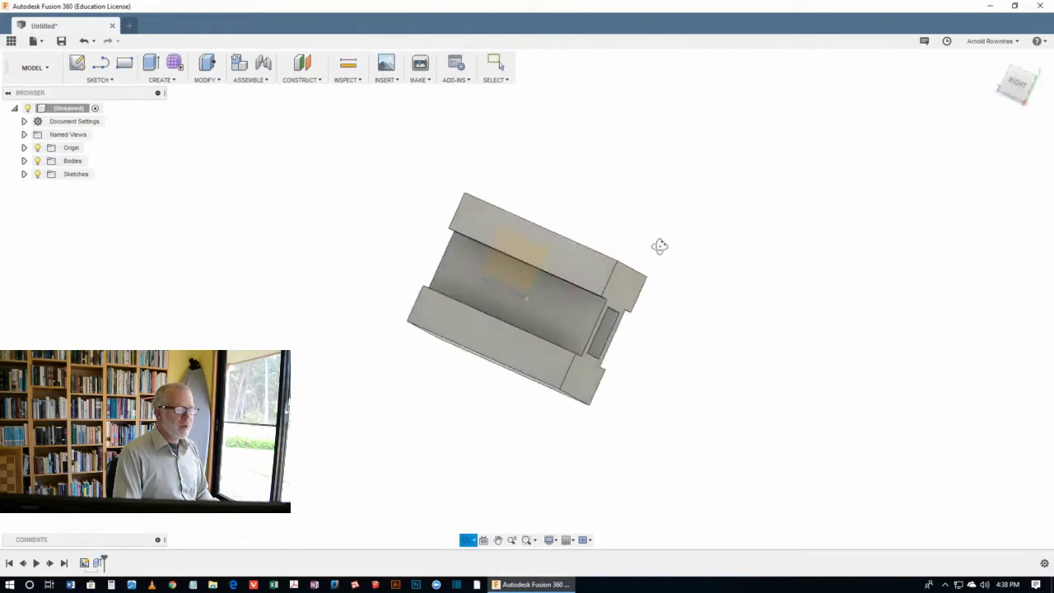
drag(659, 245, 756, 231)
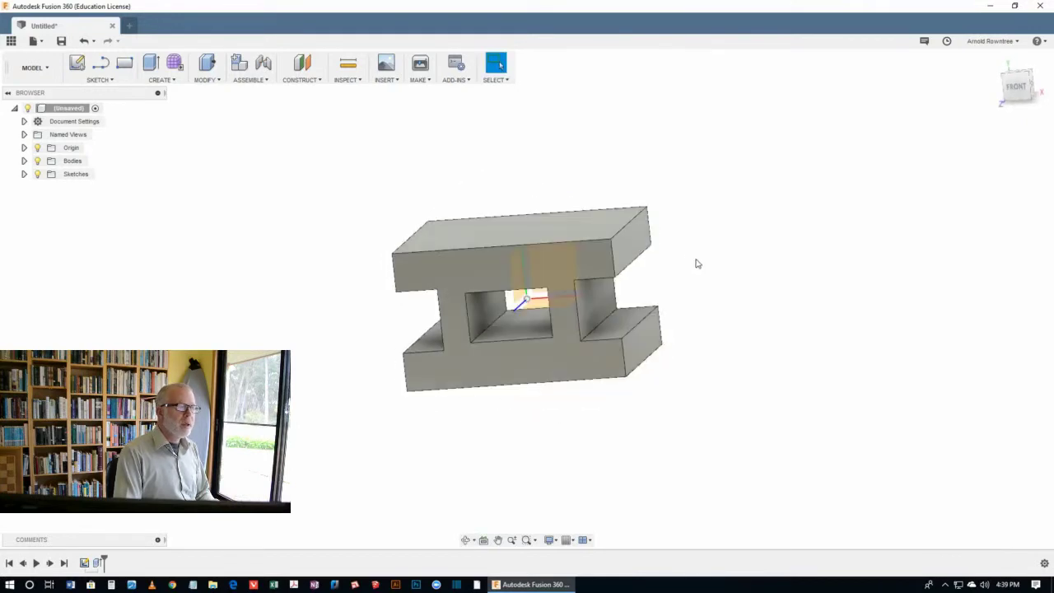
mouse_move(731, 274)
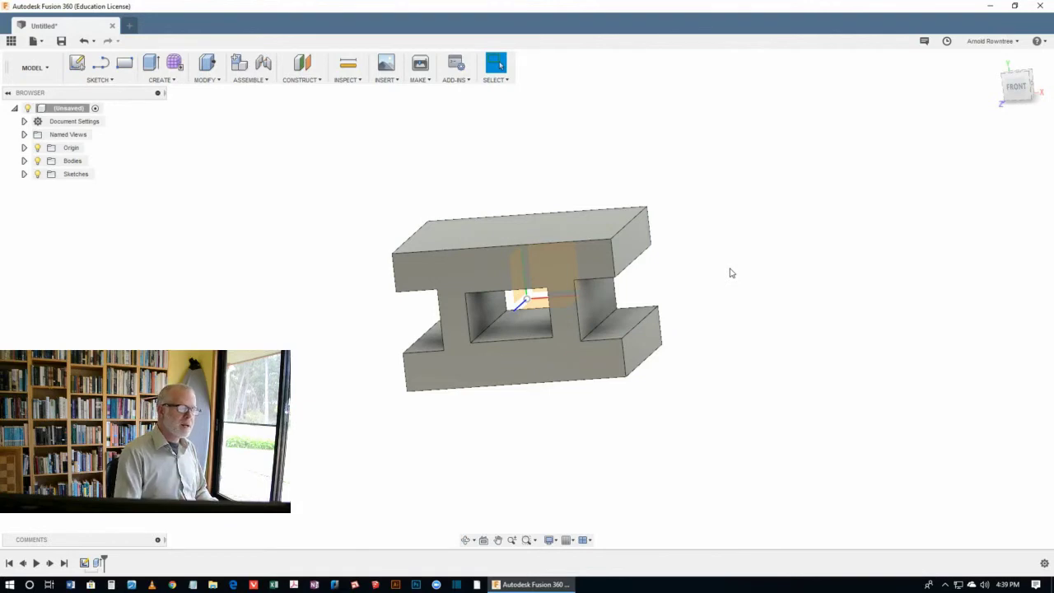
mouse_move(715, 234)
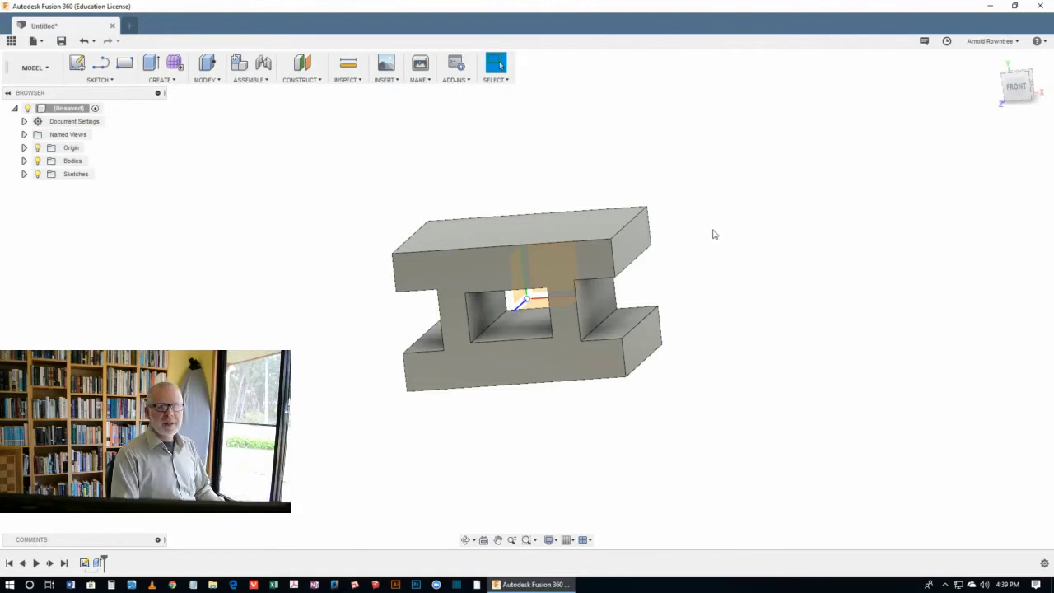
mouse_move(718, 297)
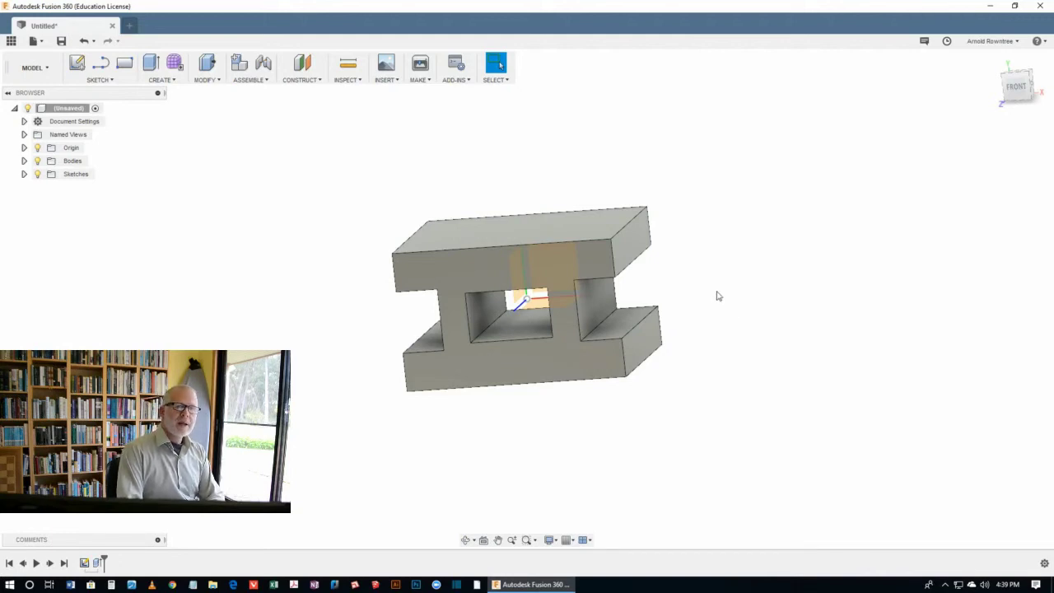
mouse_move(728, 301)
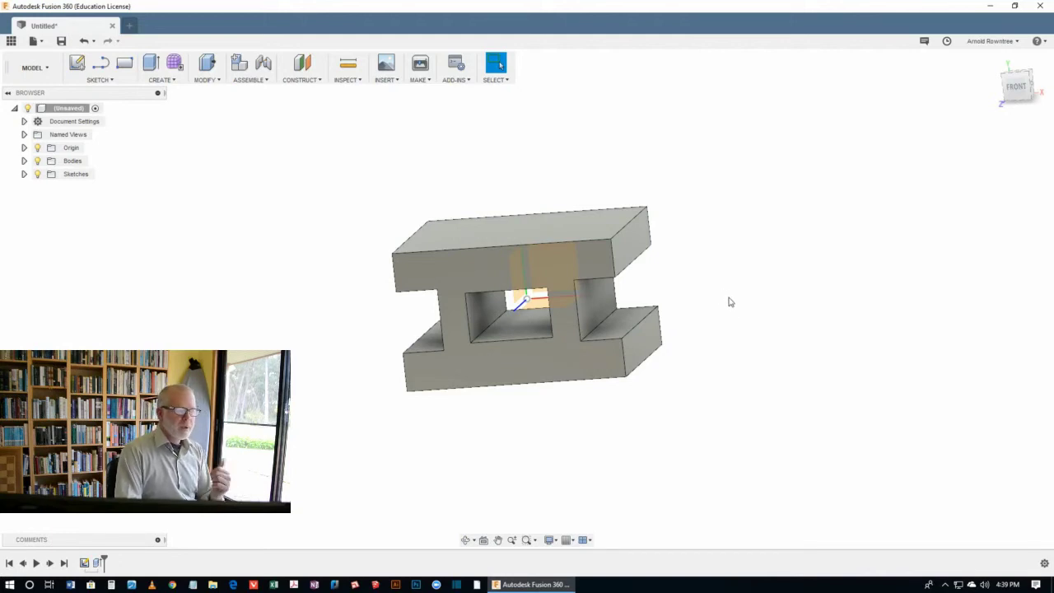
drag(730, 301, 705, 313)
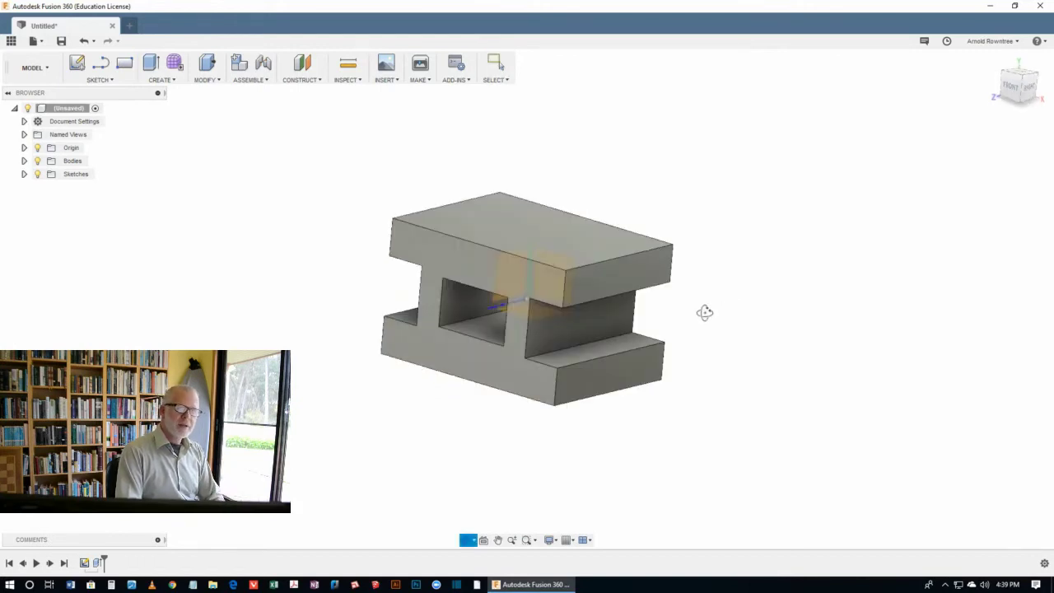